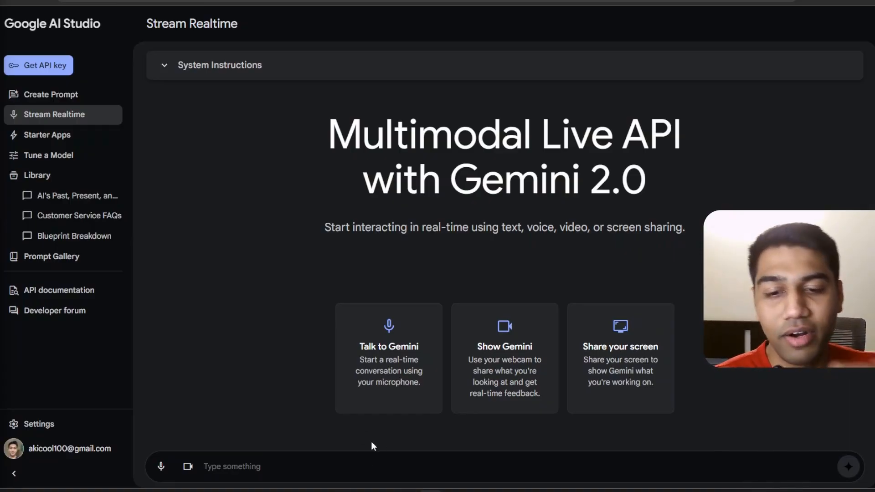
# - Talk with Gemini by voice about making engaging AI tutorial videos, then turn the microphone off
pyautogui.click(389, 358)
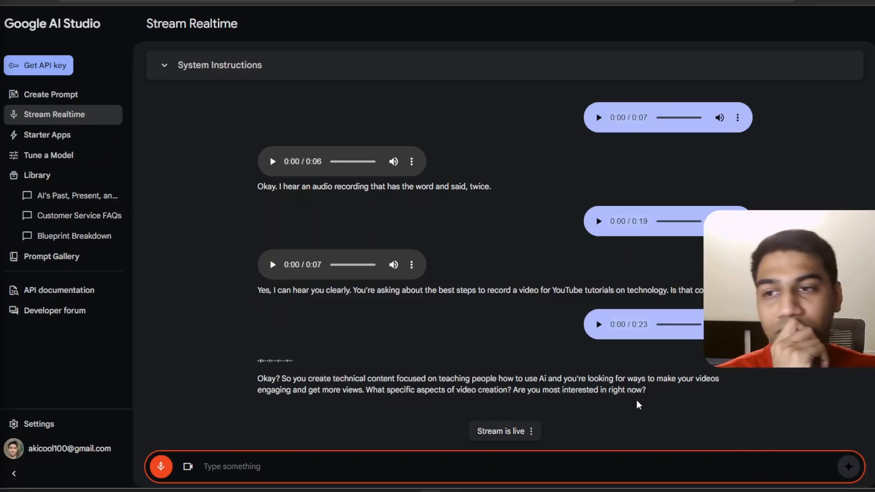
pyautogui.moveTo(161, 467)
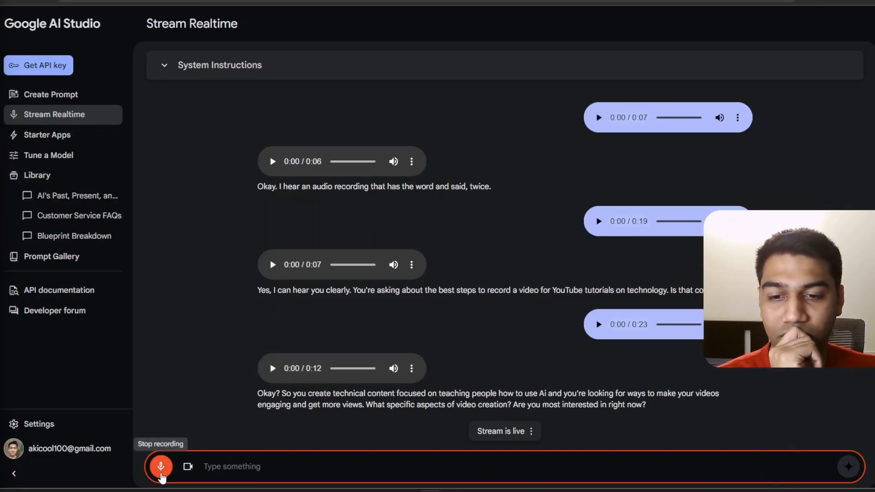
pyautogui.click(161, 467)
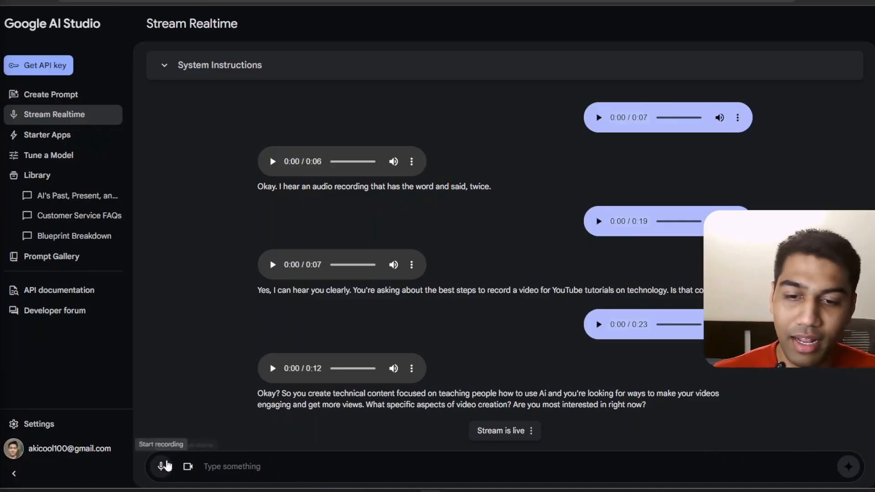
# - Share the Stream Realtime browser window with Gemini through screen sharing
pyautogui.click(189, 466)
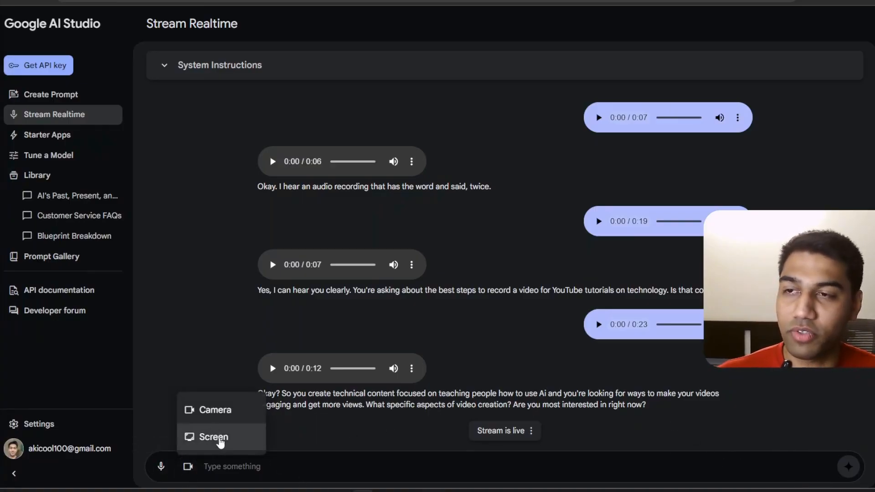
pyautogui.click(213, 437)
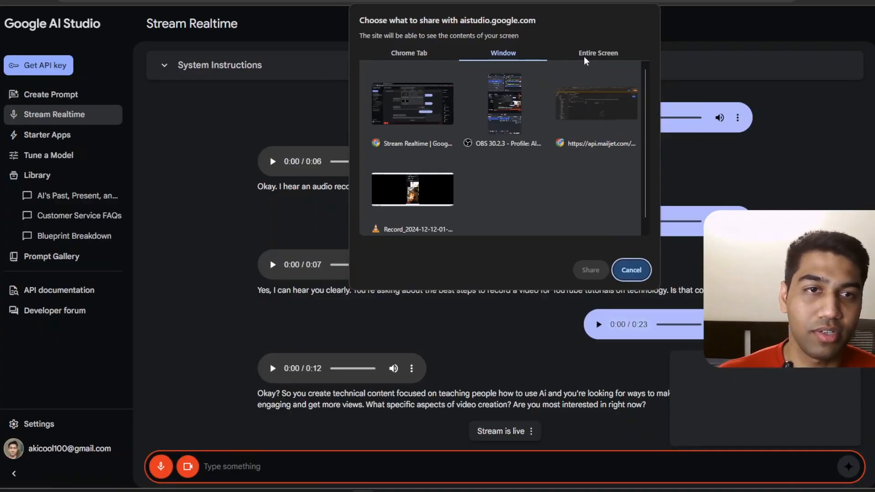
pyautogui.click(409, 53)
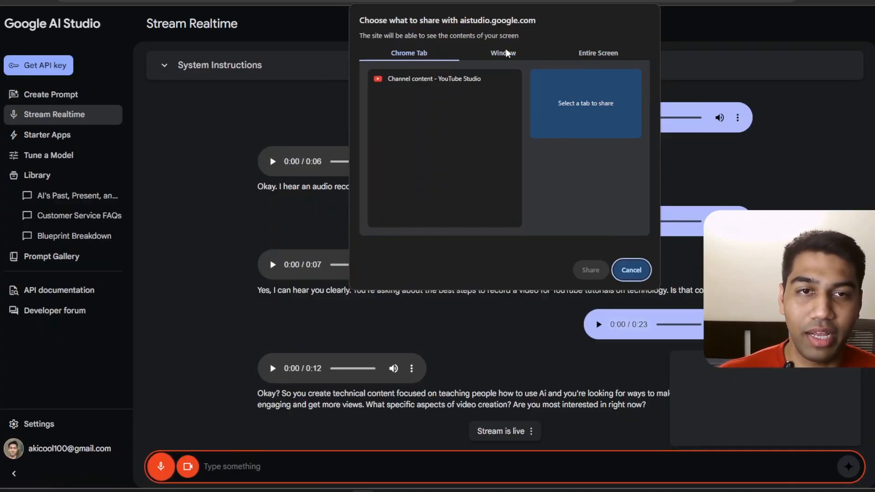
pyautogui.click(502, 52)
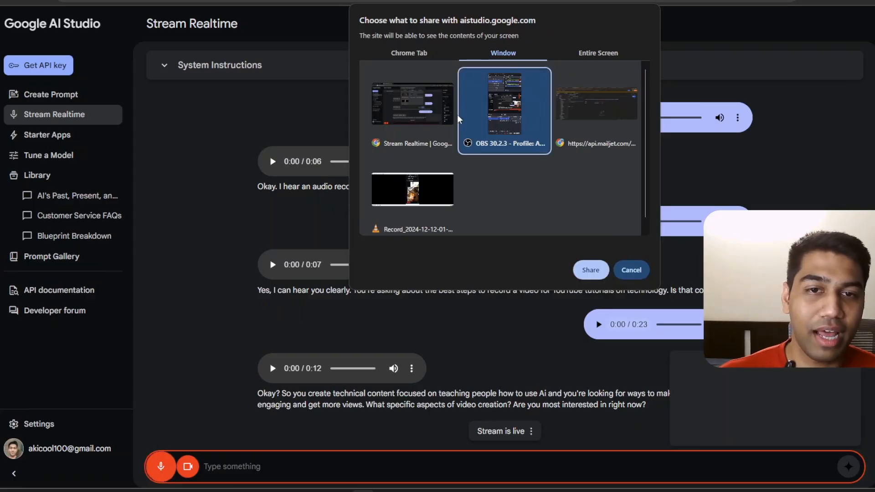
pyautogui.click(412, 104)
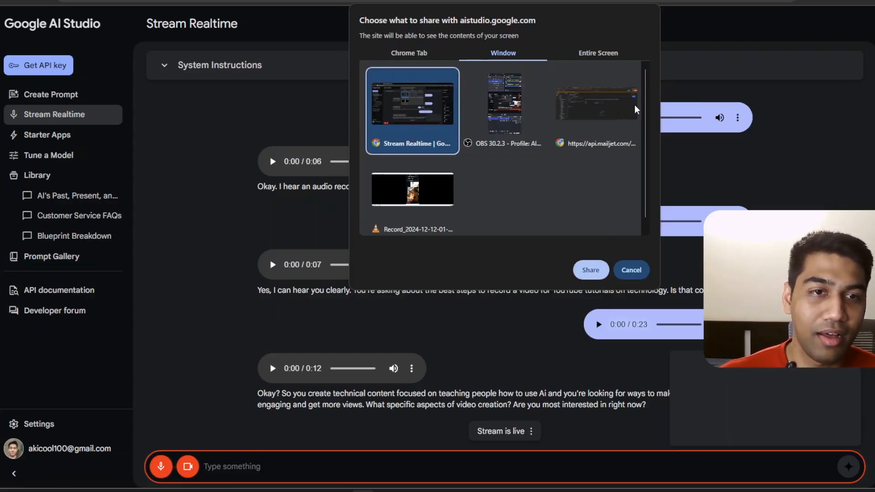
pyautogui.click(590, 270)
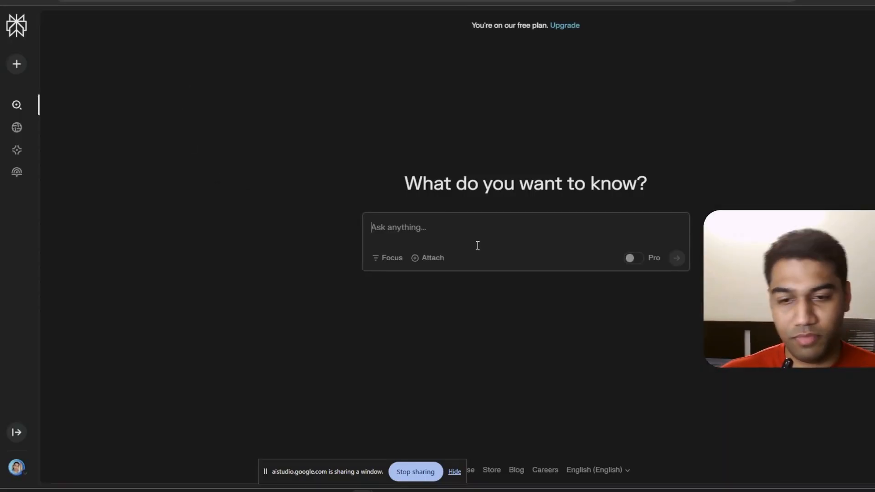
# - Search Perplexity for 'What is the best way to learn for a college student' and scroll the answer
pyautogui.write('What is the best way to learn')
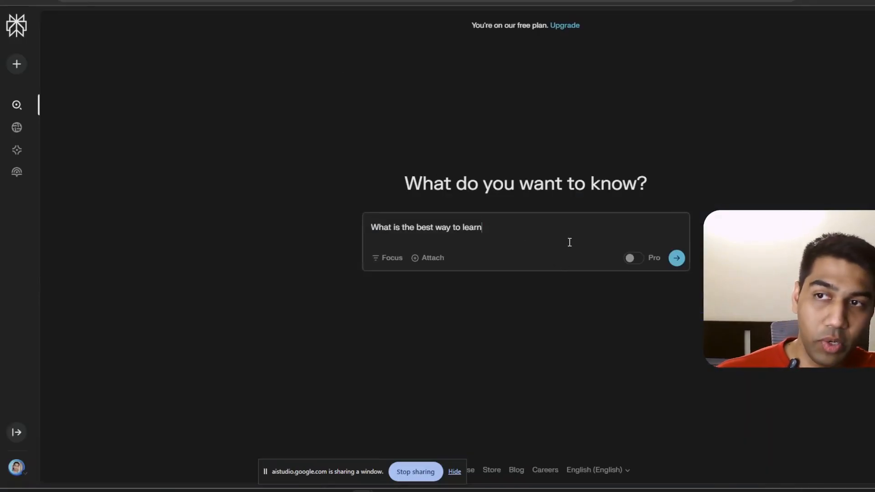
pyautogui.write('for a colle')
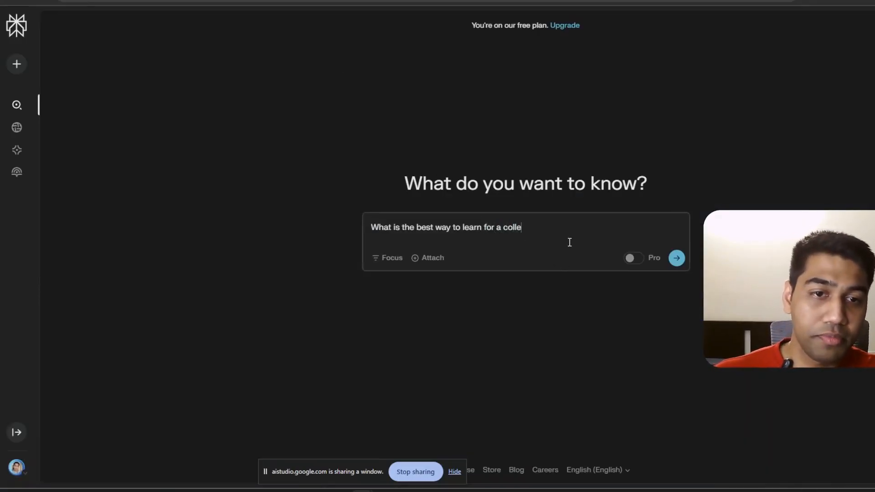
pyautogui.write('ge student')
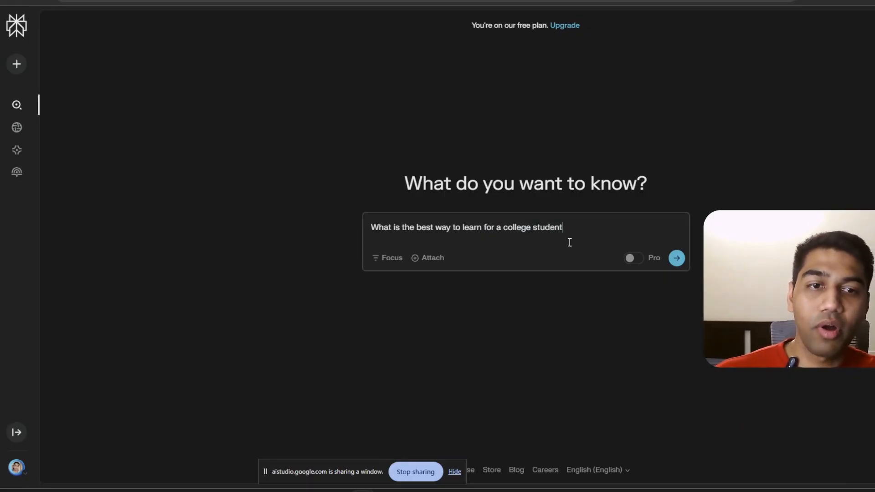
pyautogui.click(676, 257)
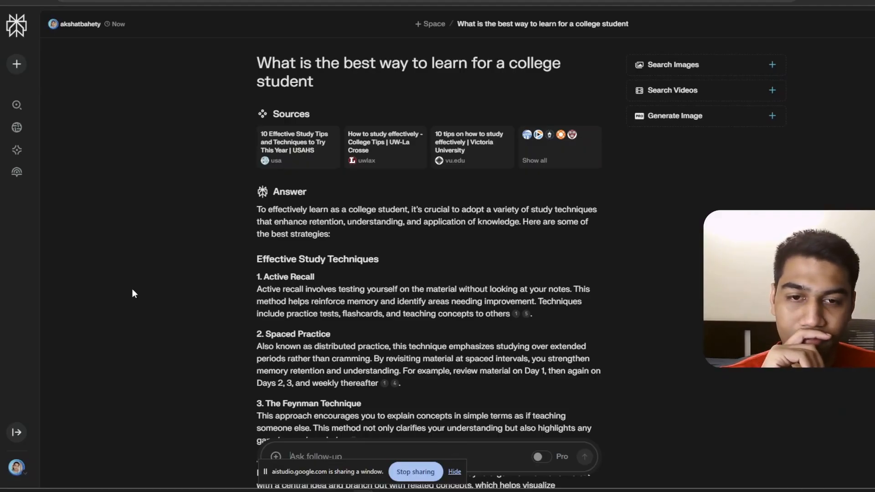
pyautogui.scroll(-3)
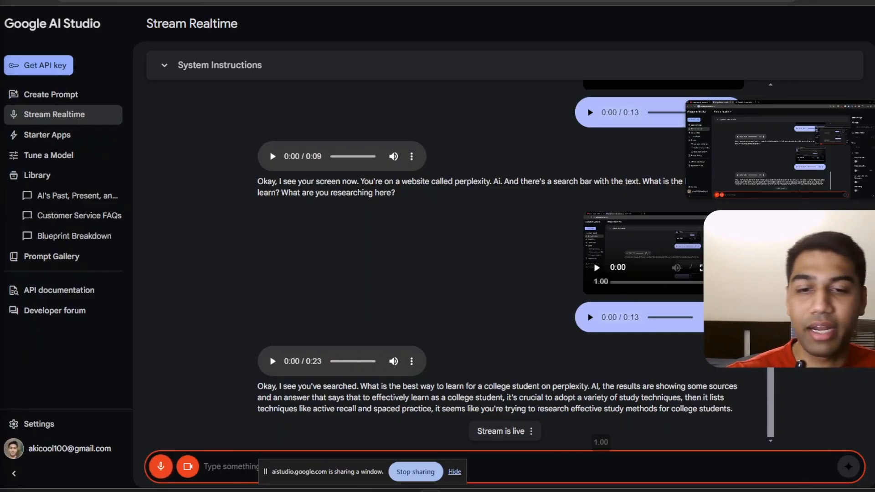
# - Review Gemini's replies describing the shared Perplexity search on college study methods
pyautogui.scroll(-3)
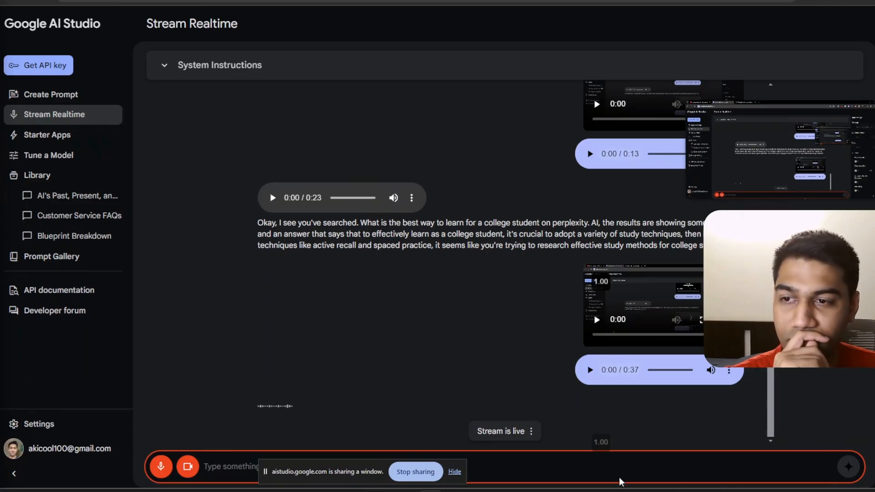
pyautogui.click(455, 472)
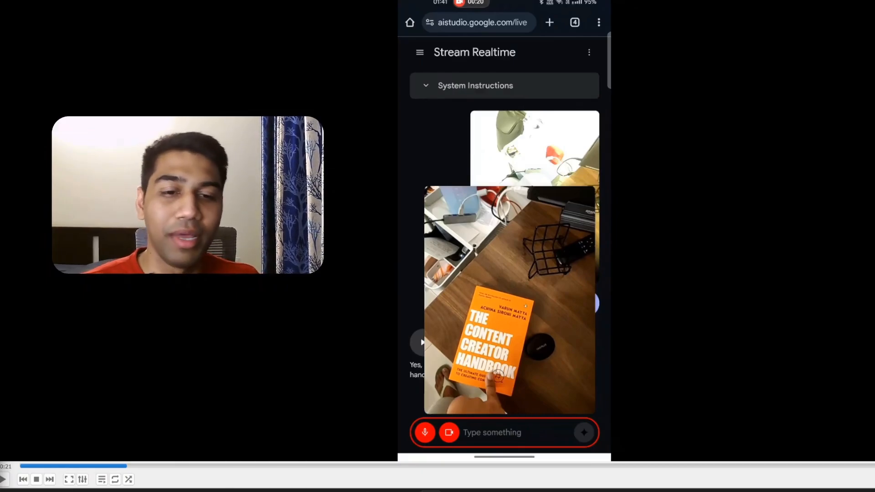
pyautogui.moveTo(104, 446)
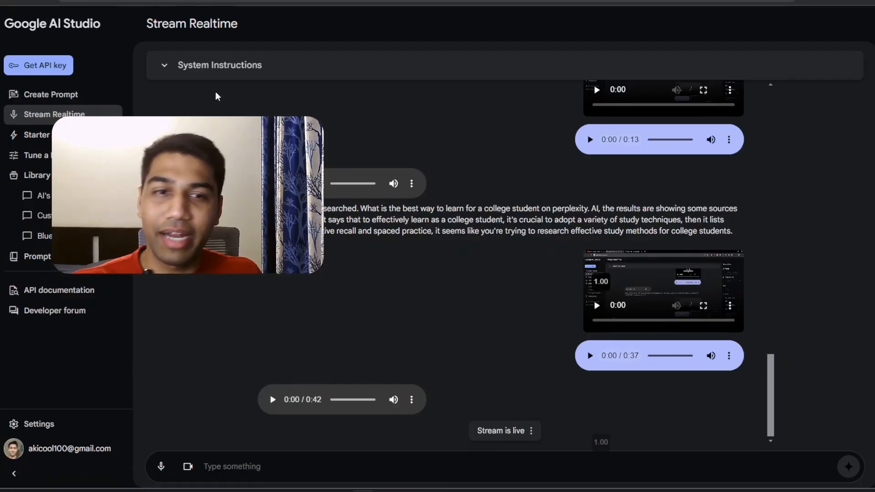
pyautogui.moveTo(572, 179)
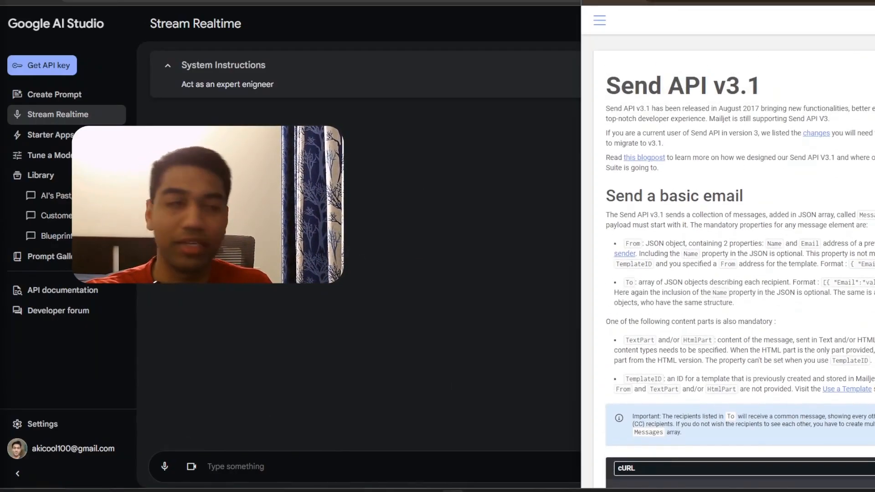
# - Share the Mailjet Send API V3.1 docs window with Gemini in the expert-engineer session
pyautogui.click(192, 467)
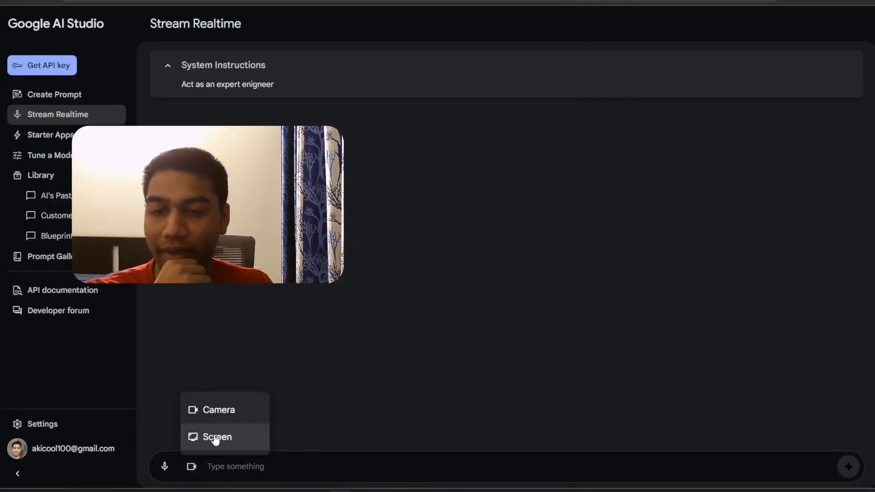
pyautogui.click(217, 437)
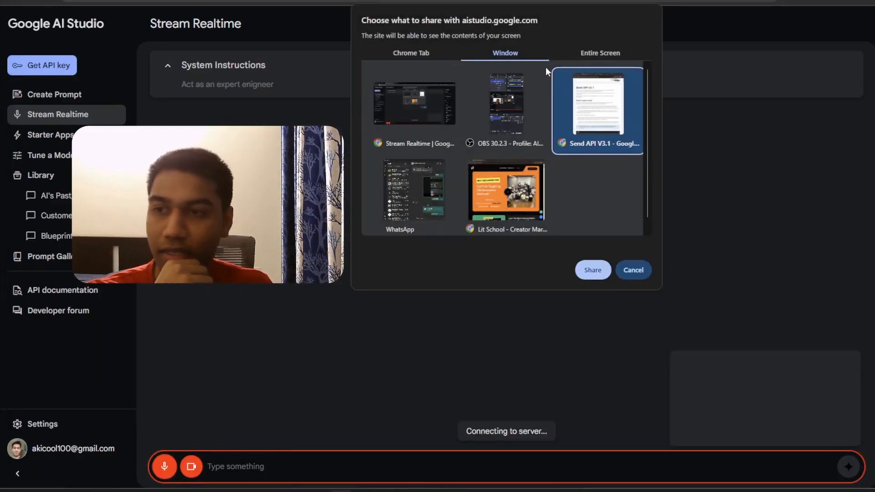
pyautogui.click(592, 270)
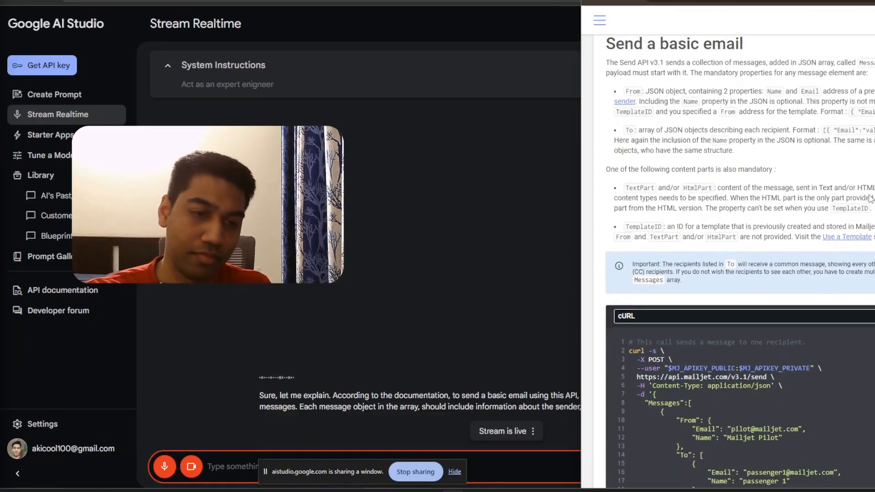
pyautogui.scroll(-3)
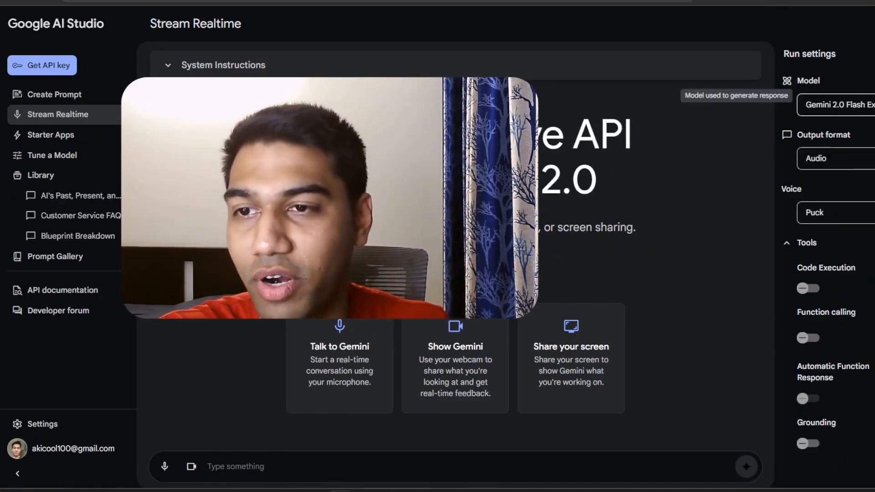
pyautogui.moveTo(742, 195)
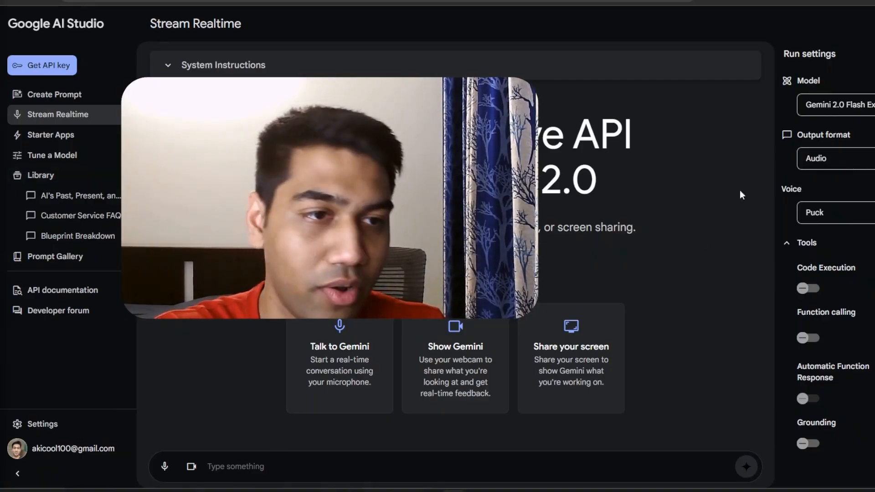
pyautogui.click(831, 158)
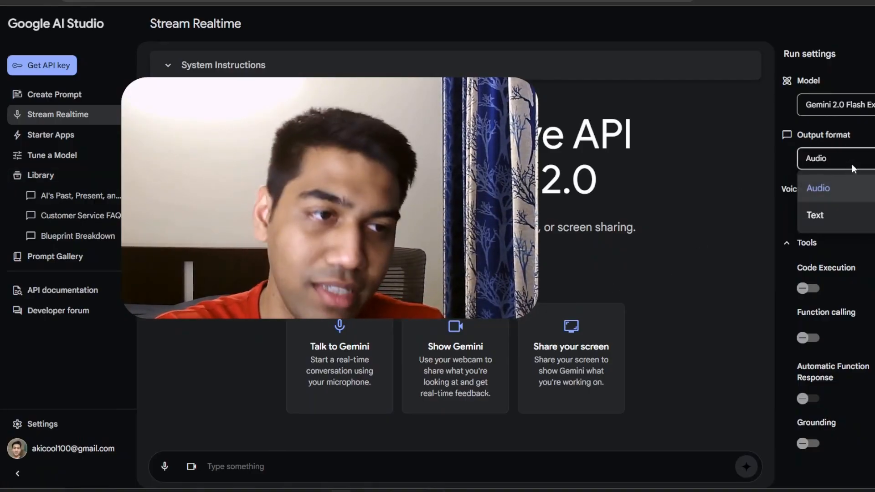
pyautogui.click(818, 188)
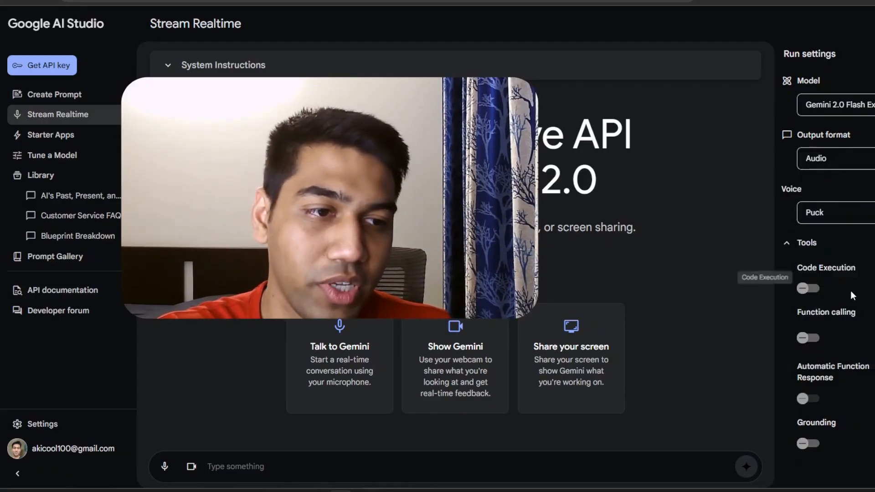